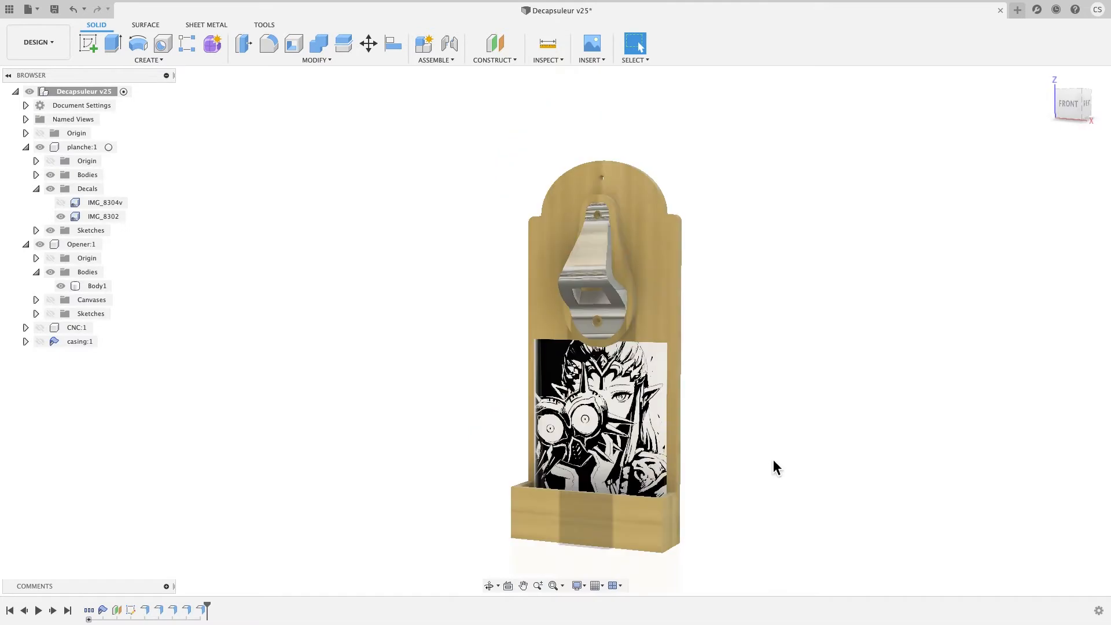
drag(776, 467, 755, 435)
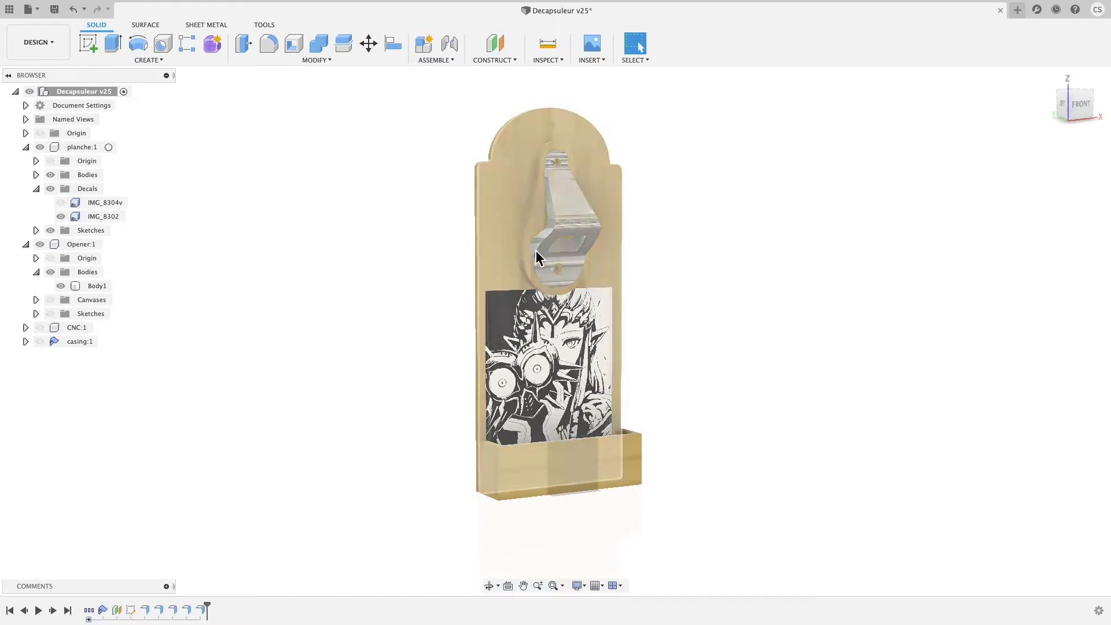
click(61, 202)
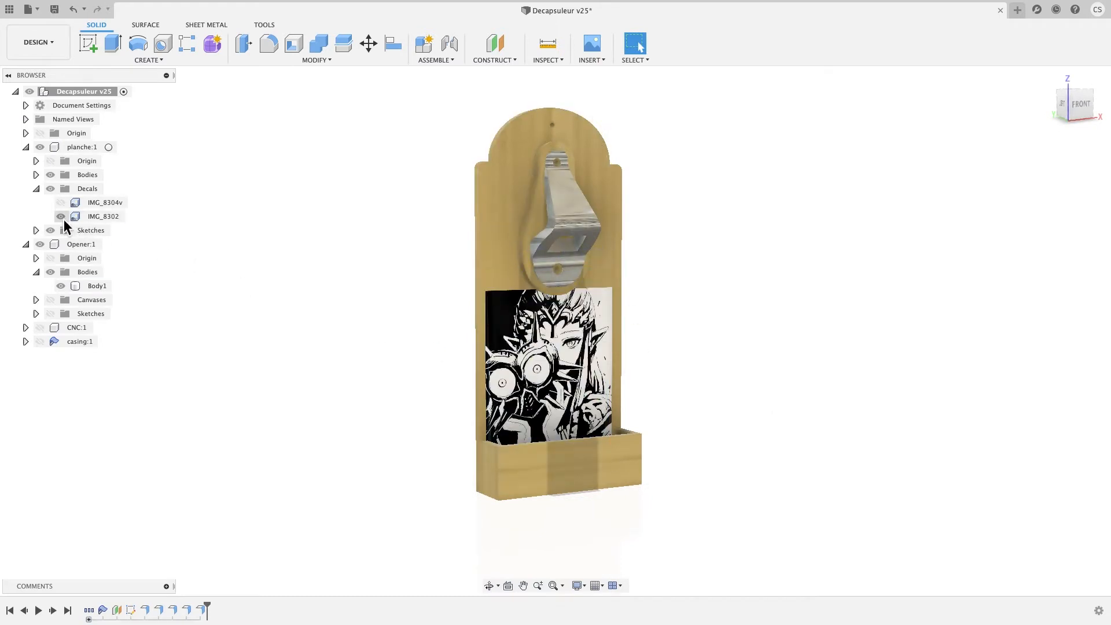